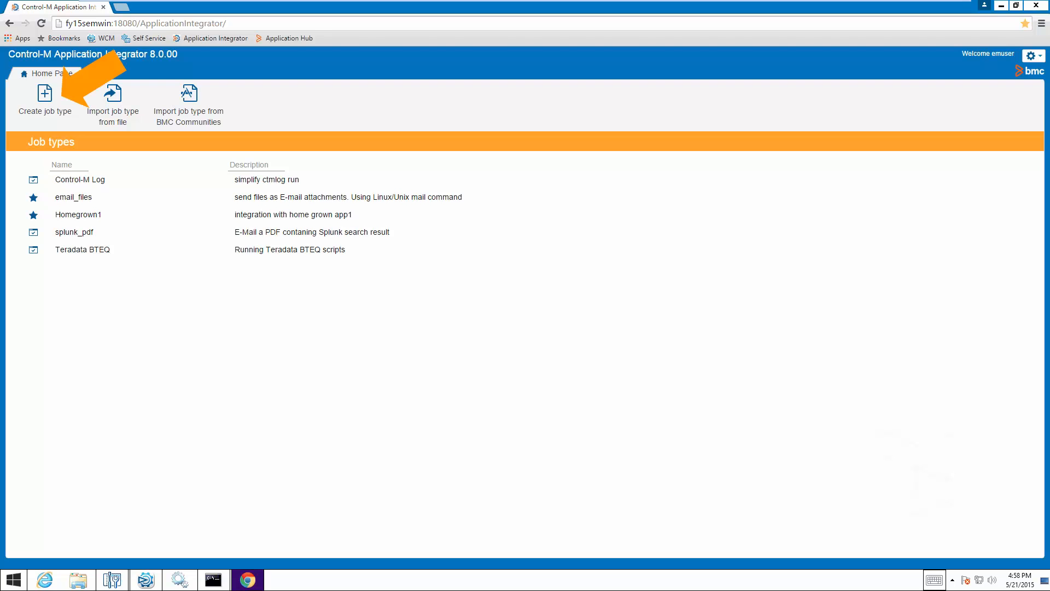
- Begin a new command-line job type, then open splunk_pdf in the Editor instead
left_click(578, 269)
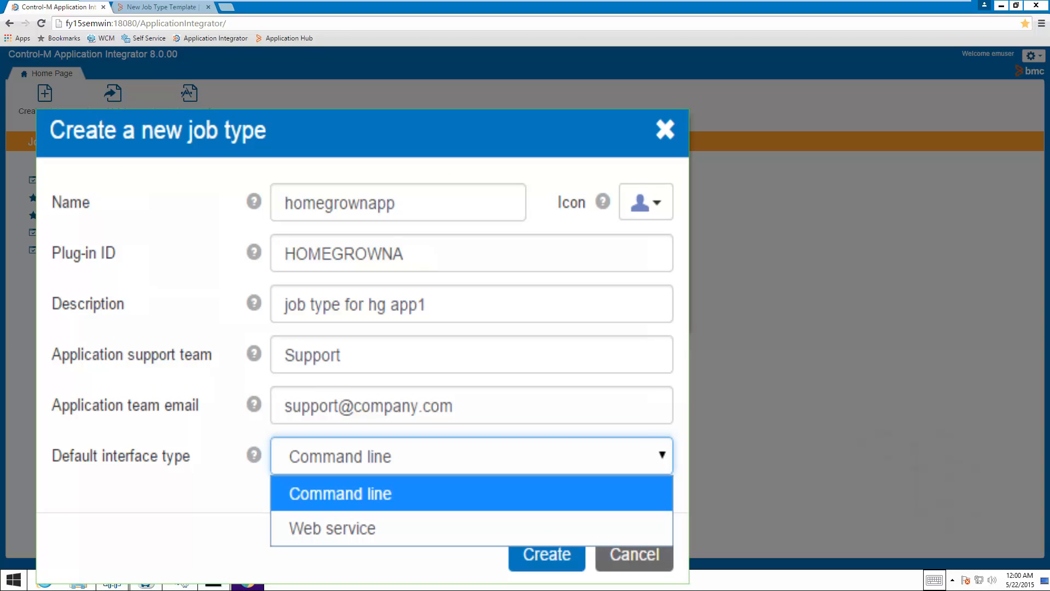
left_click(546, 555)
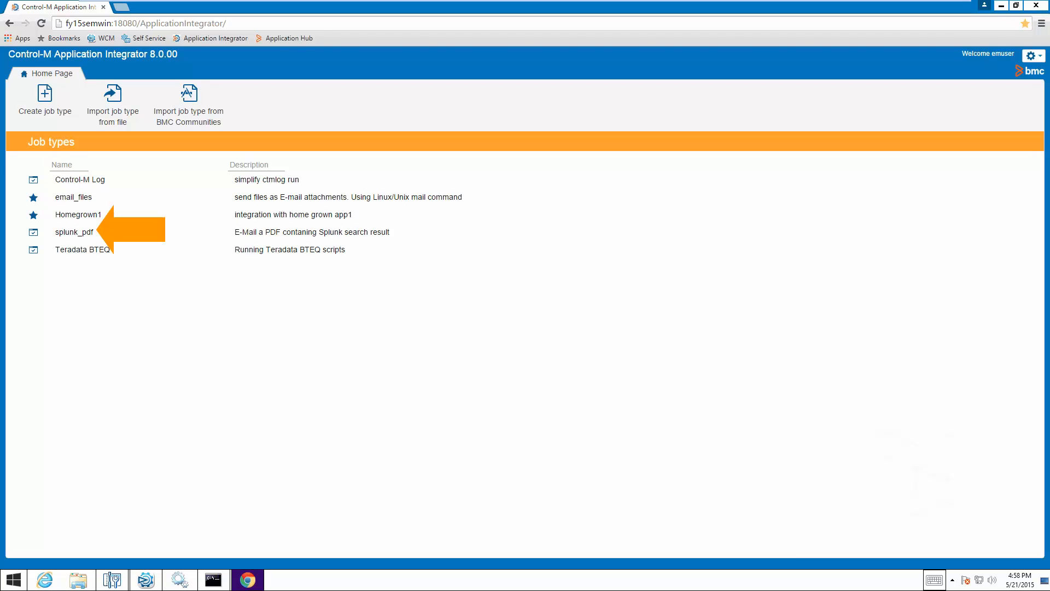
double_click(74, 232)
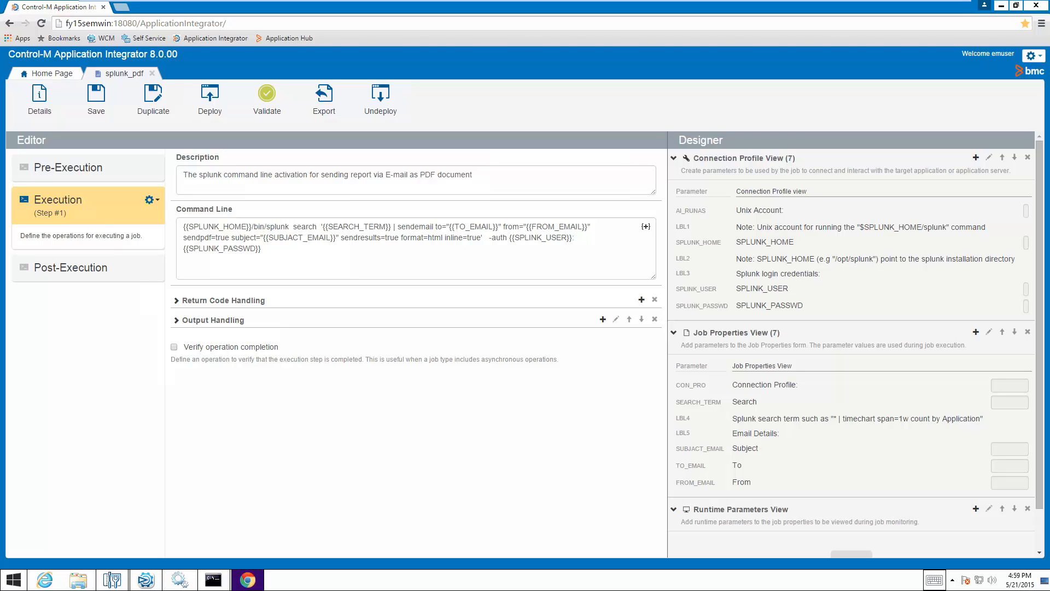
left_click(209, 101)
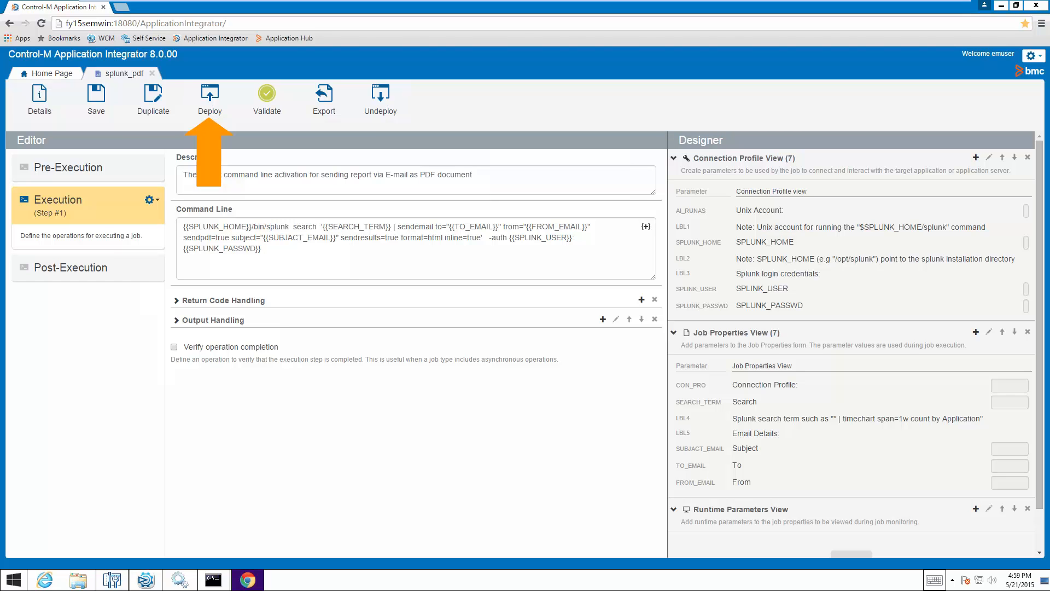
- Deploy splunk_pdf to agent fy15semwin and close the deployment status window
left_click(209, 100)
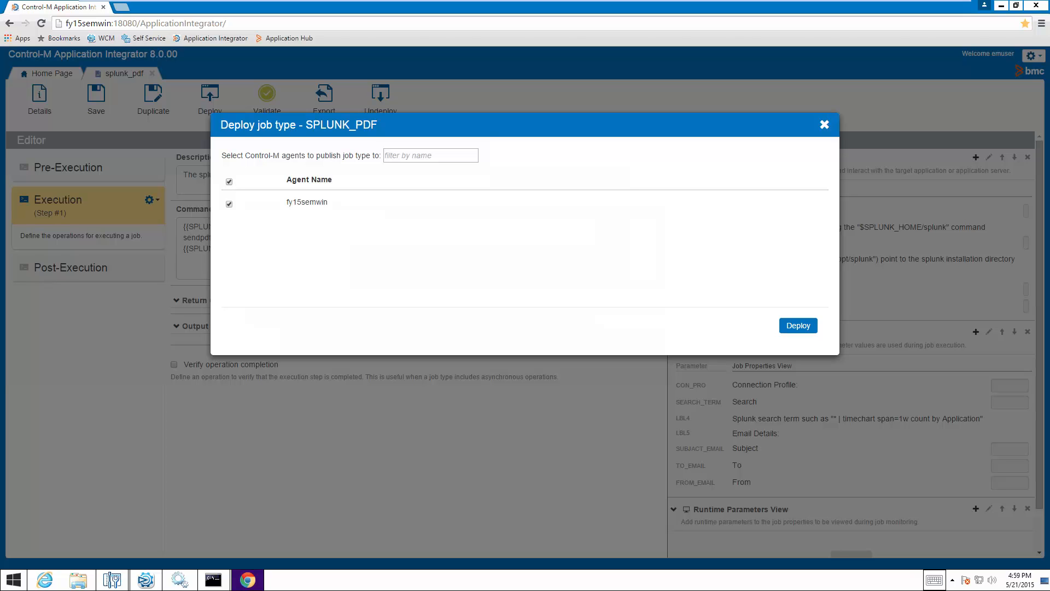
left_click(798, 325)
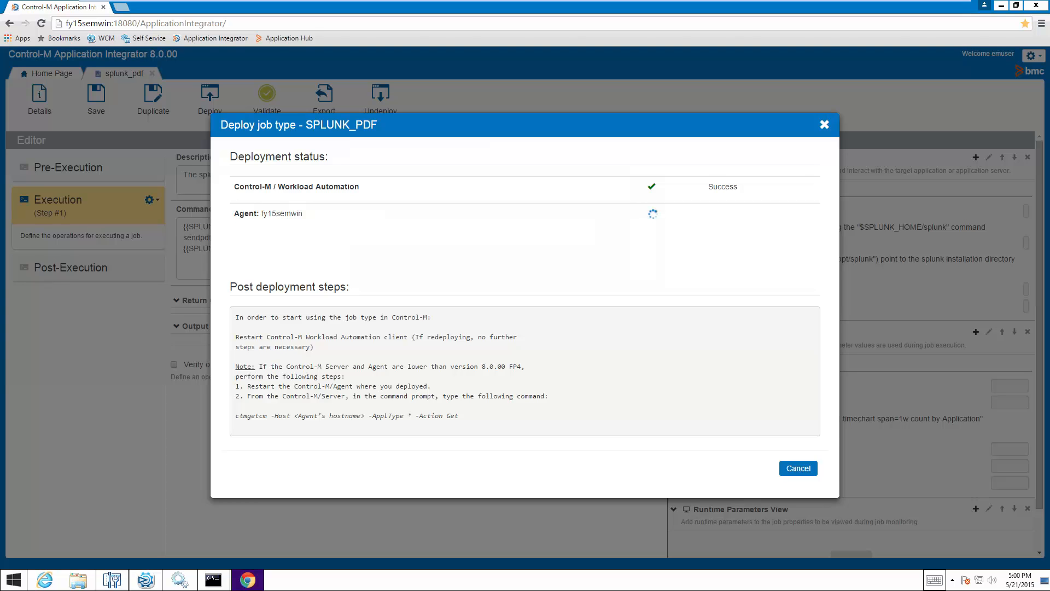
left_click(798, 468)
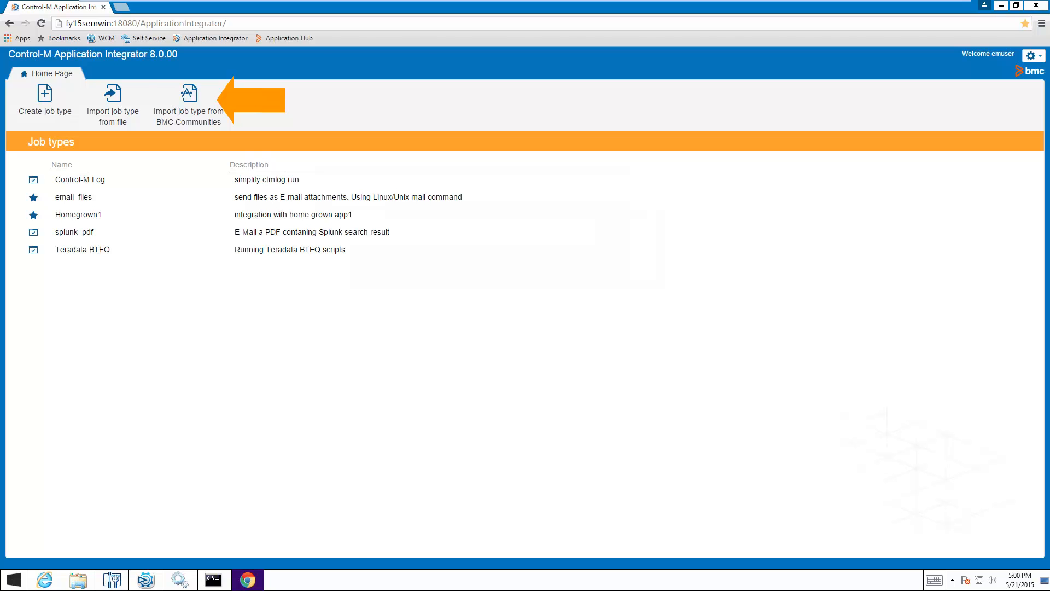
- Browse BMC Communities shared job types such as 7-zip, Oracle SQLPlus and Splunk
left_click(189, 101)
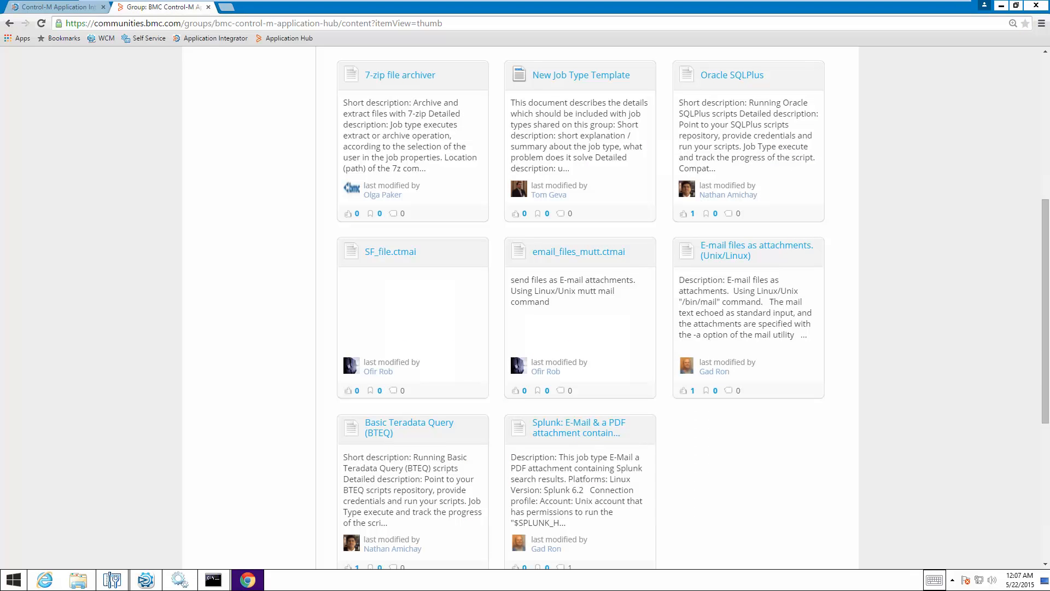
- Switch to the Workload Automation Planning workspace with splunk_pdf among the job templates
left_click(579, 426)
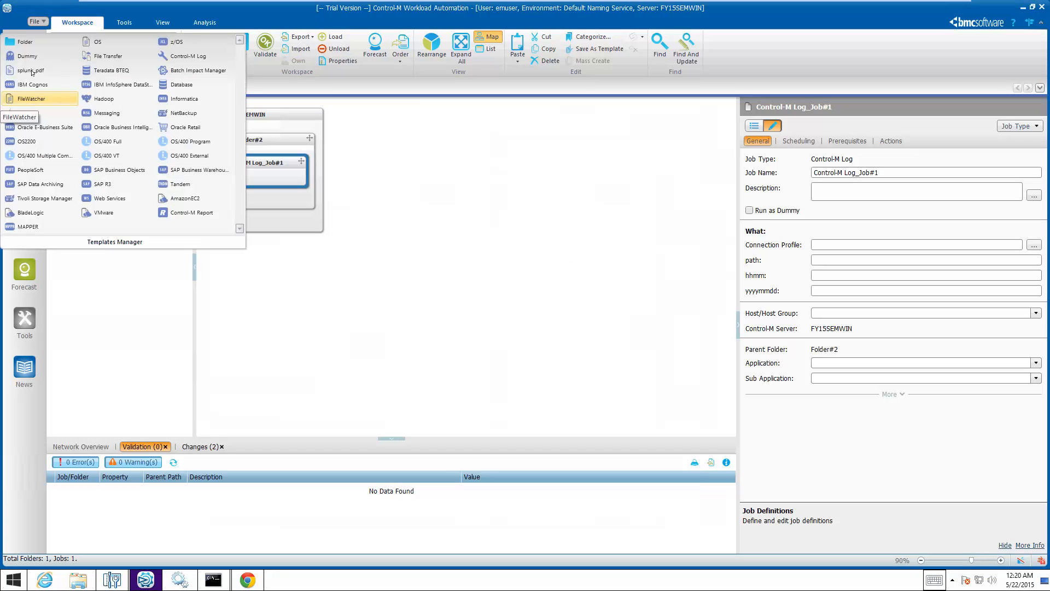
- Add a splunk_pdf job and a Teradata BTEQ job to Folder#2
left_click(28, 69)
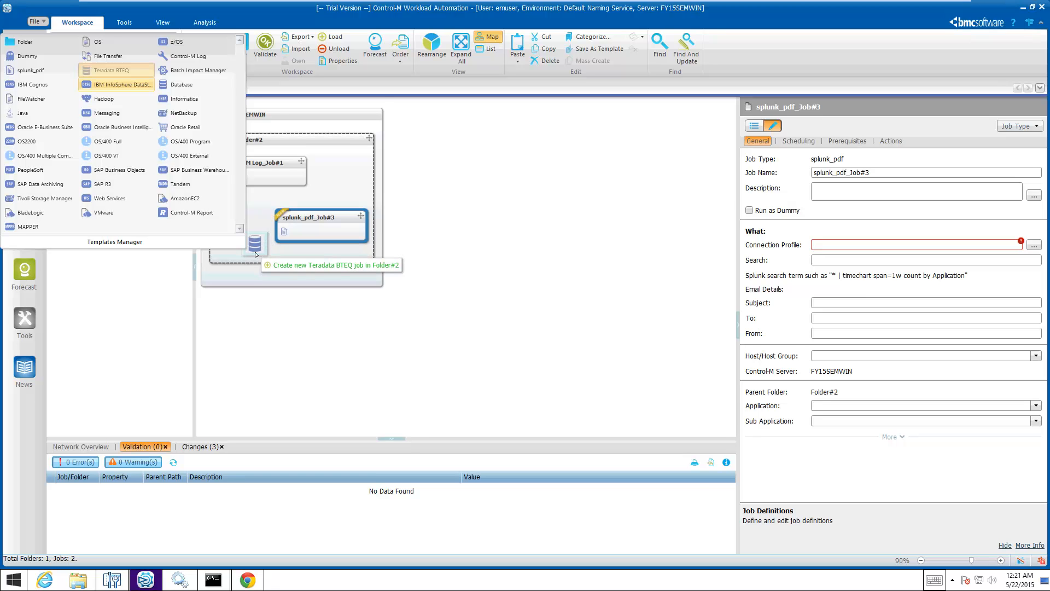
left_click(116, 69)
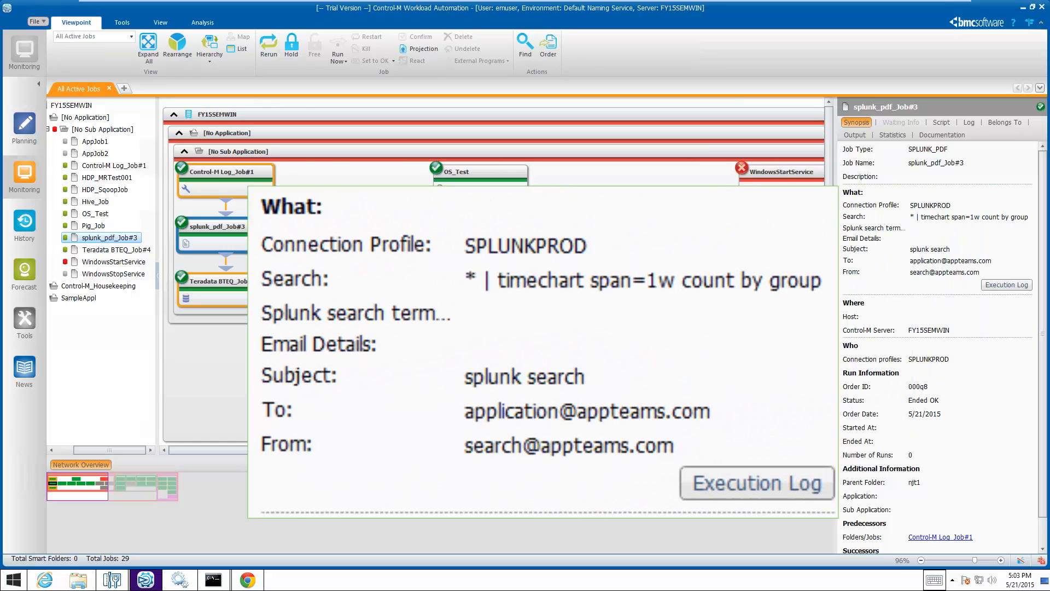
- View Teradata BTEQ_Job#4's synopsis, then show splunk_pdf_Job#3's action menu
left_click(116, 250)
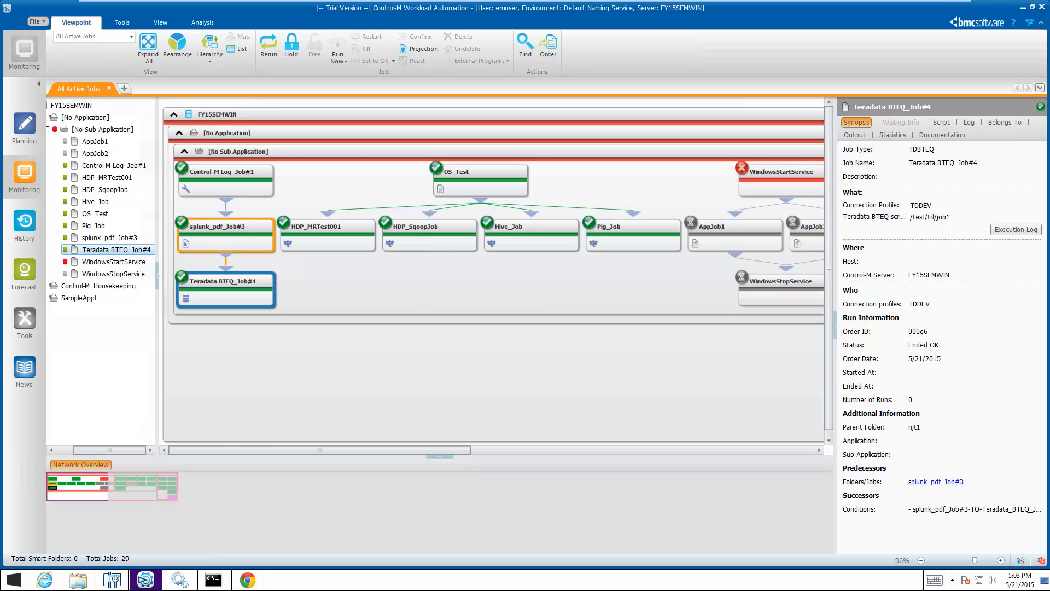
right_click(225, 227)
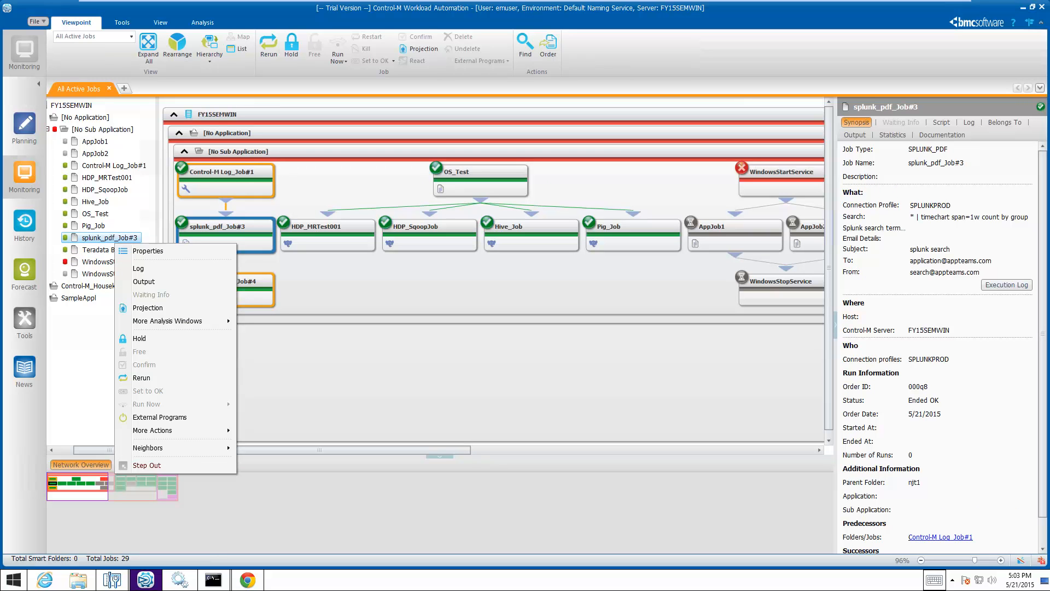